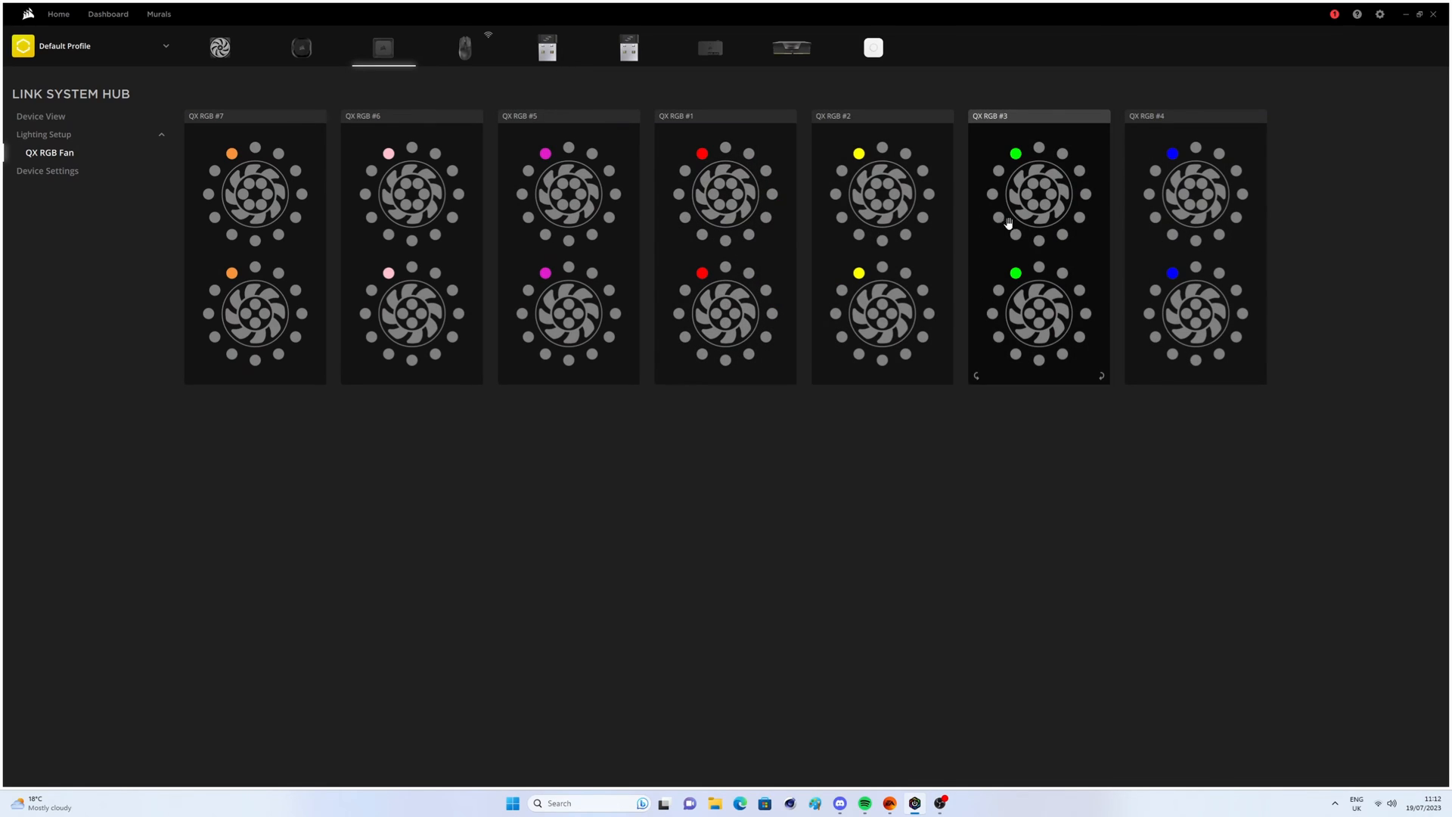
Show the Link System Hub's Device View with the seven QX RGB fans and H150 cooler chained
{"action": "left_click", "coordinate": [41, 117]}
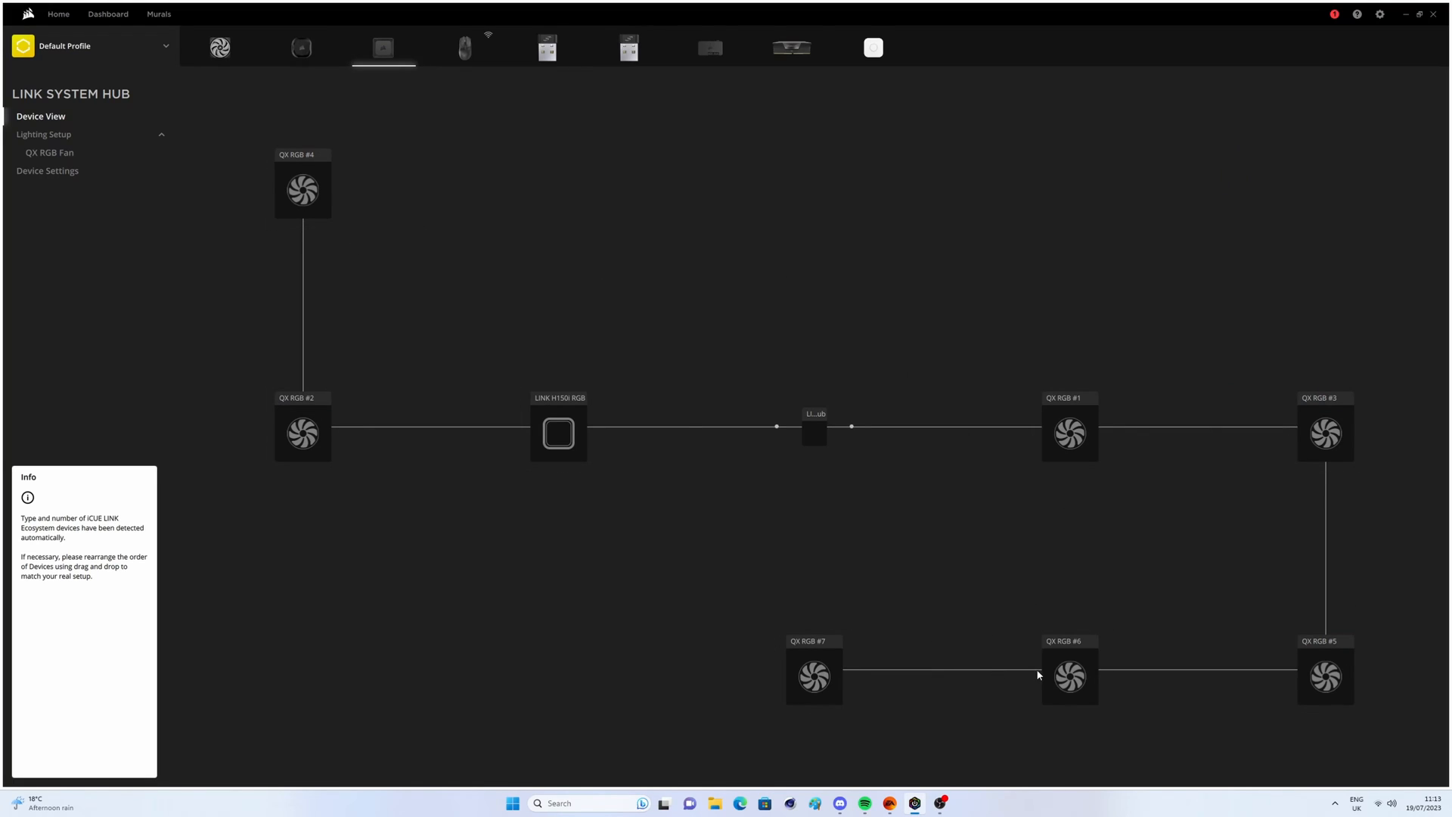
{"action": "mouse_move", "coordinate": [1286, 678]}
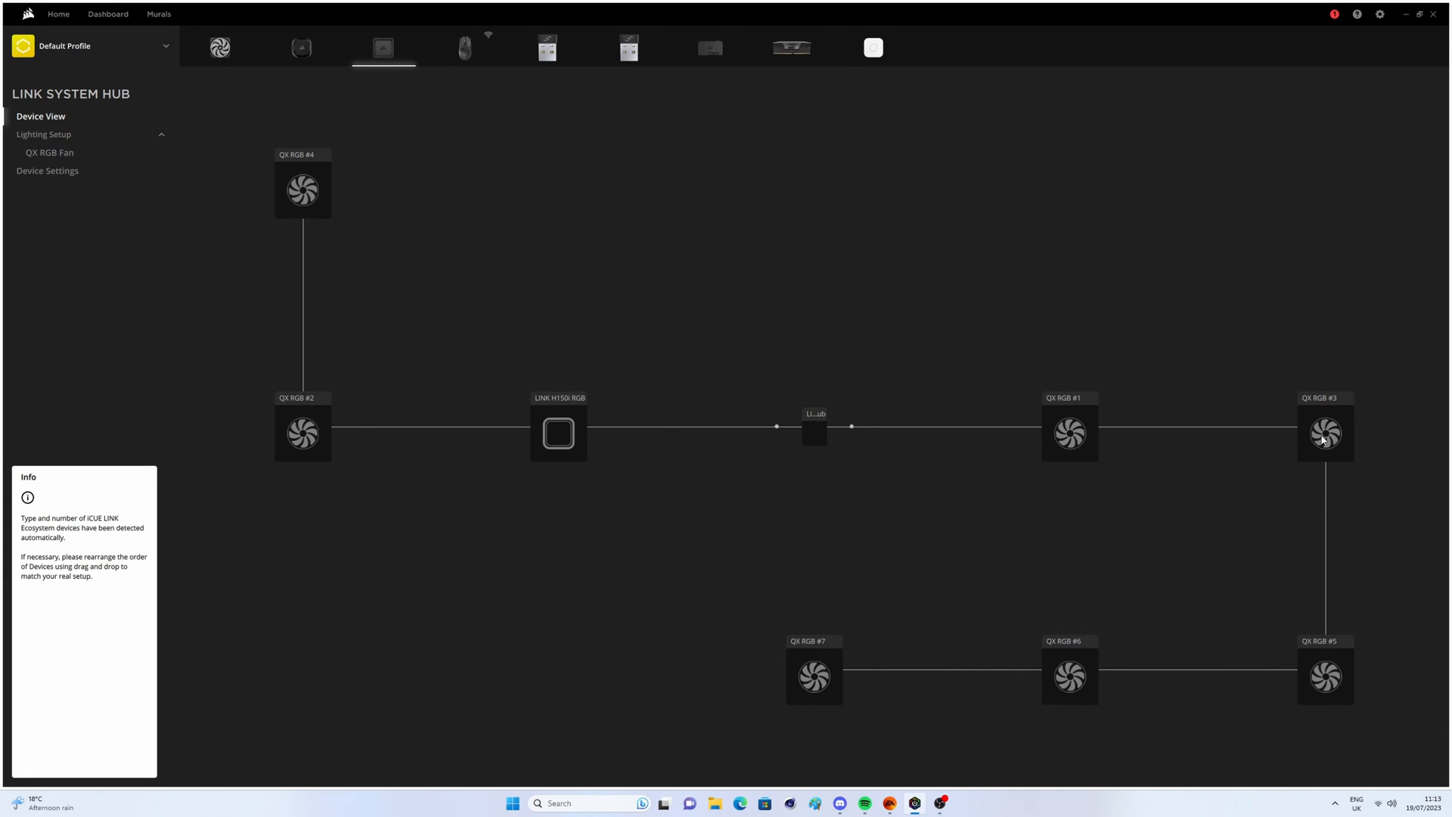
{"action": "mouse_move", "coordinate": [560, 443]}
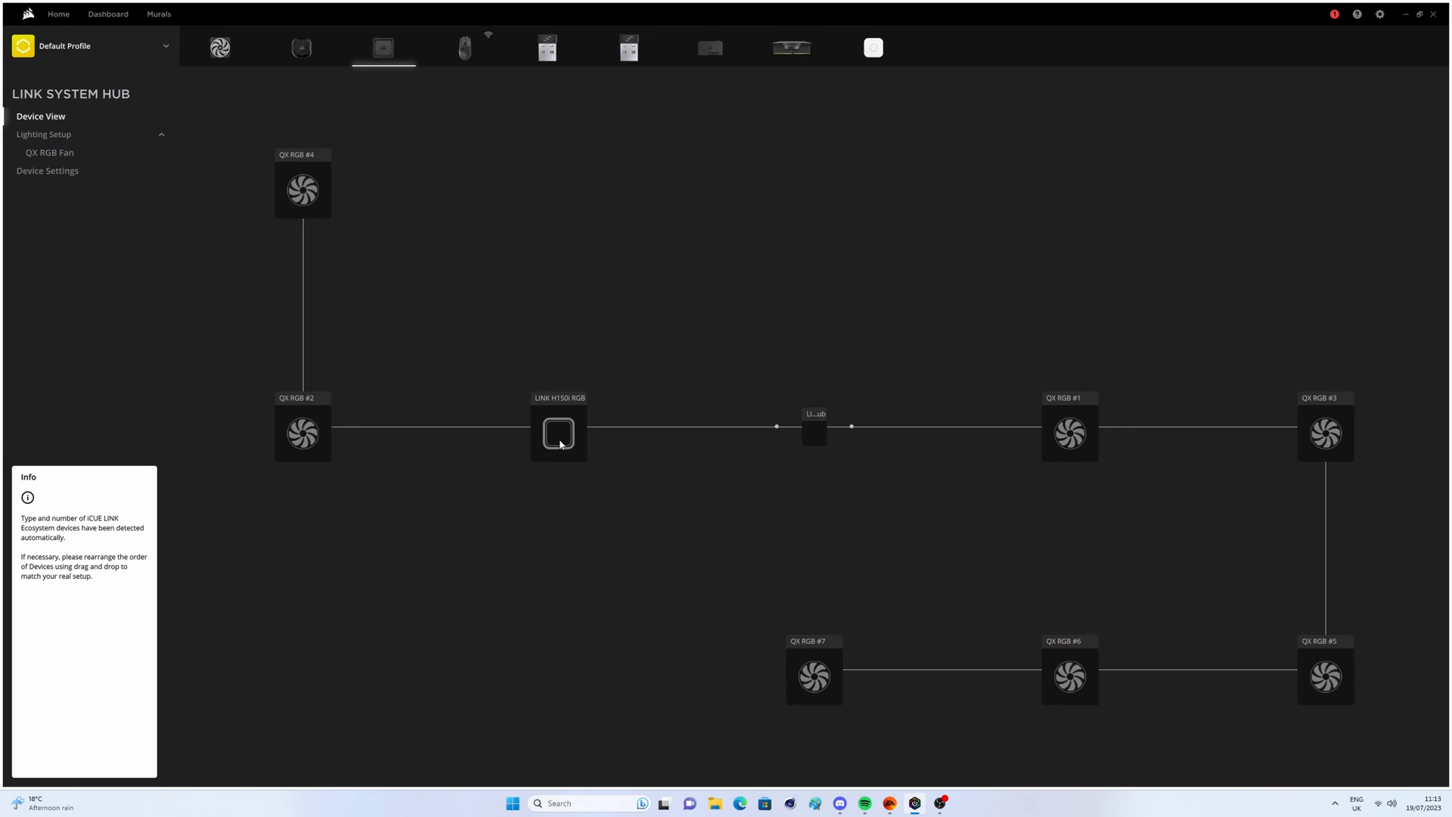
{"action": "mouse_move", "coordinate": [1322, 417]}
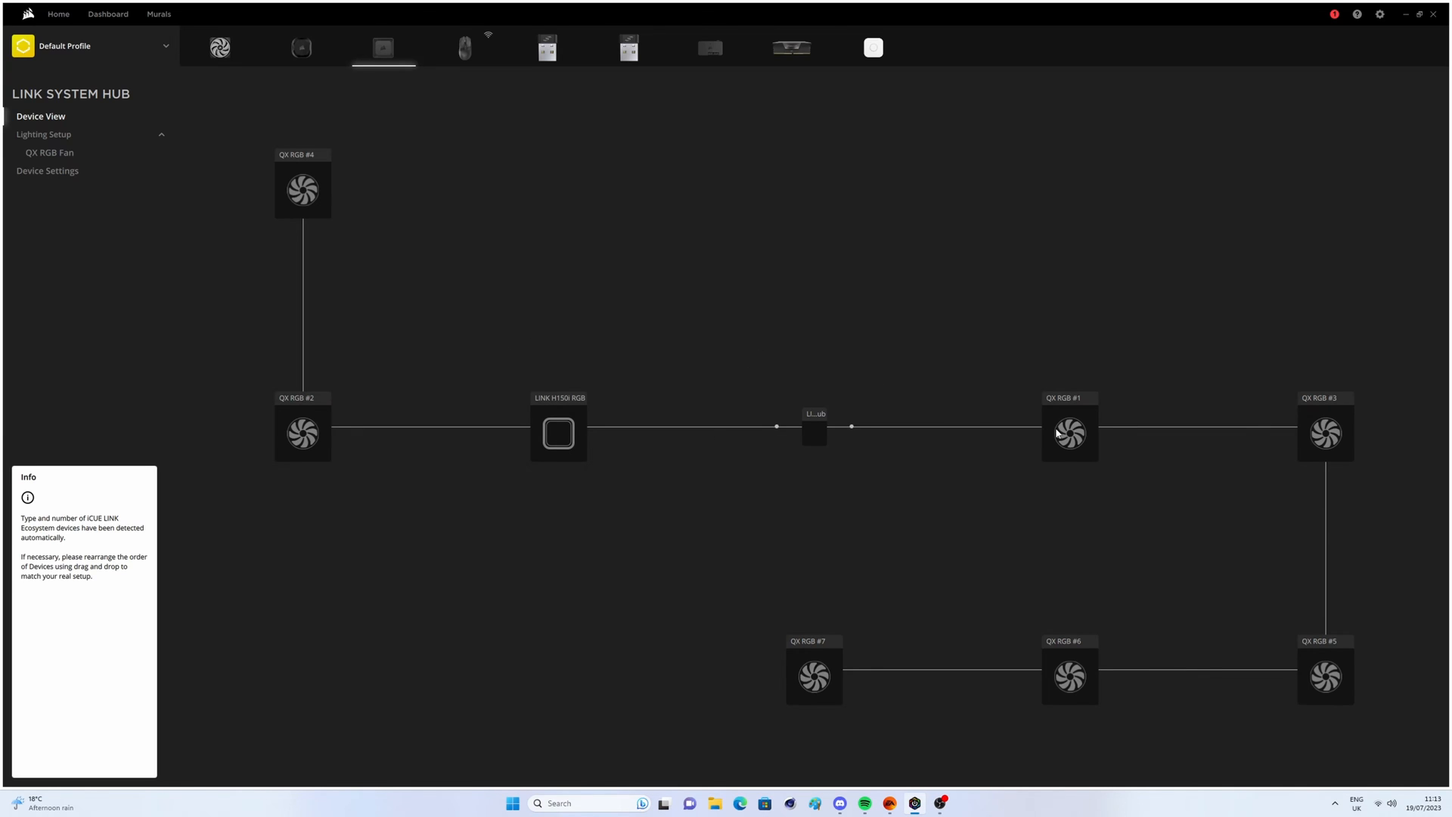
{"action": "mouse_move", "coordinate": [1047, 445]}
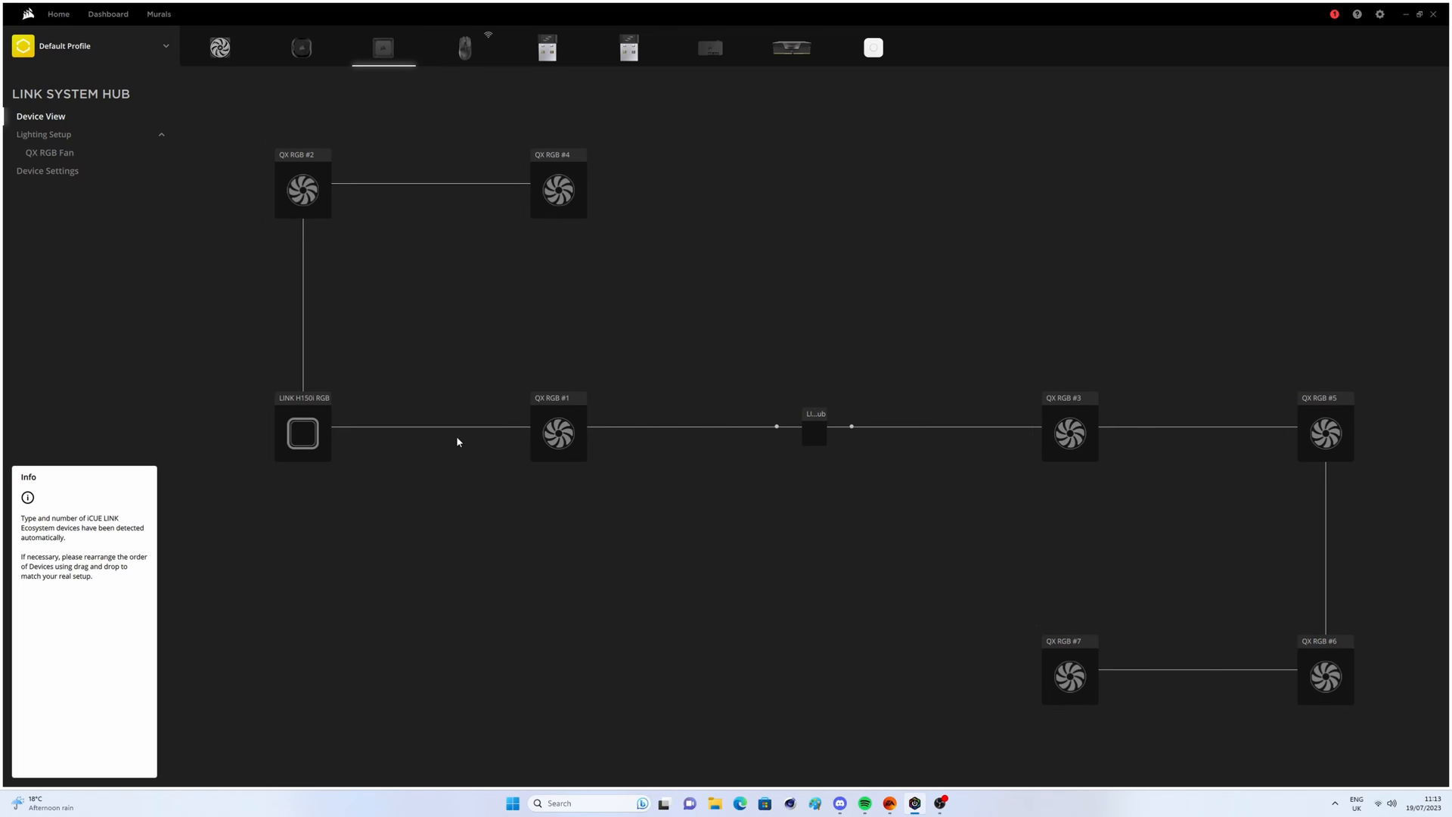
{"action": "mouse_move", "coordinate": [330, 432]}
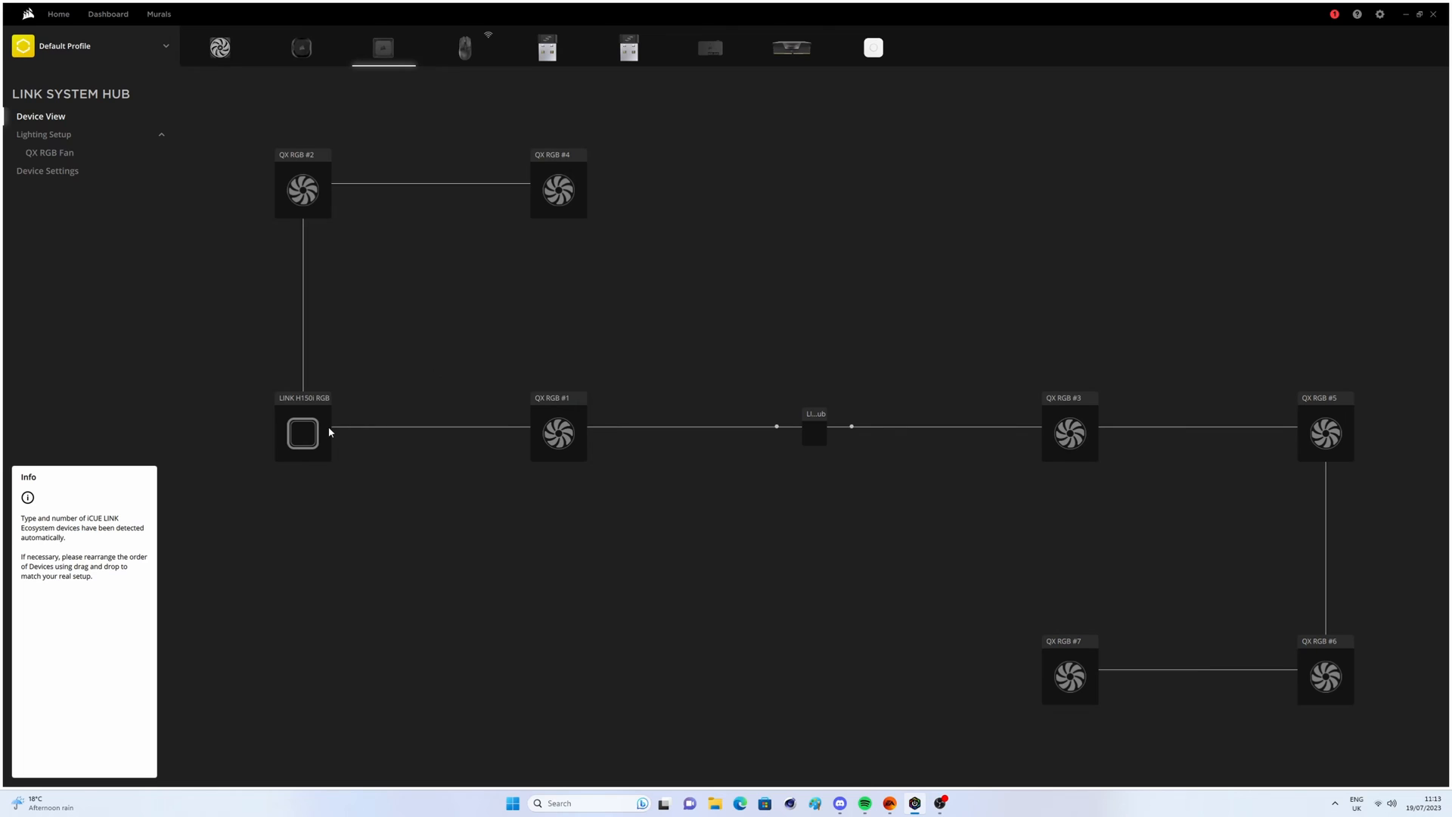
Drag QX RGB #1 to the chain start and QX RGB #3 just before the cooler, then go to the QX RGB page
{"action": "left_click_drag", "start_coordinate": [303, 434], "coordinate": [558, 434]}
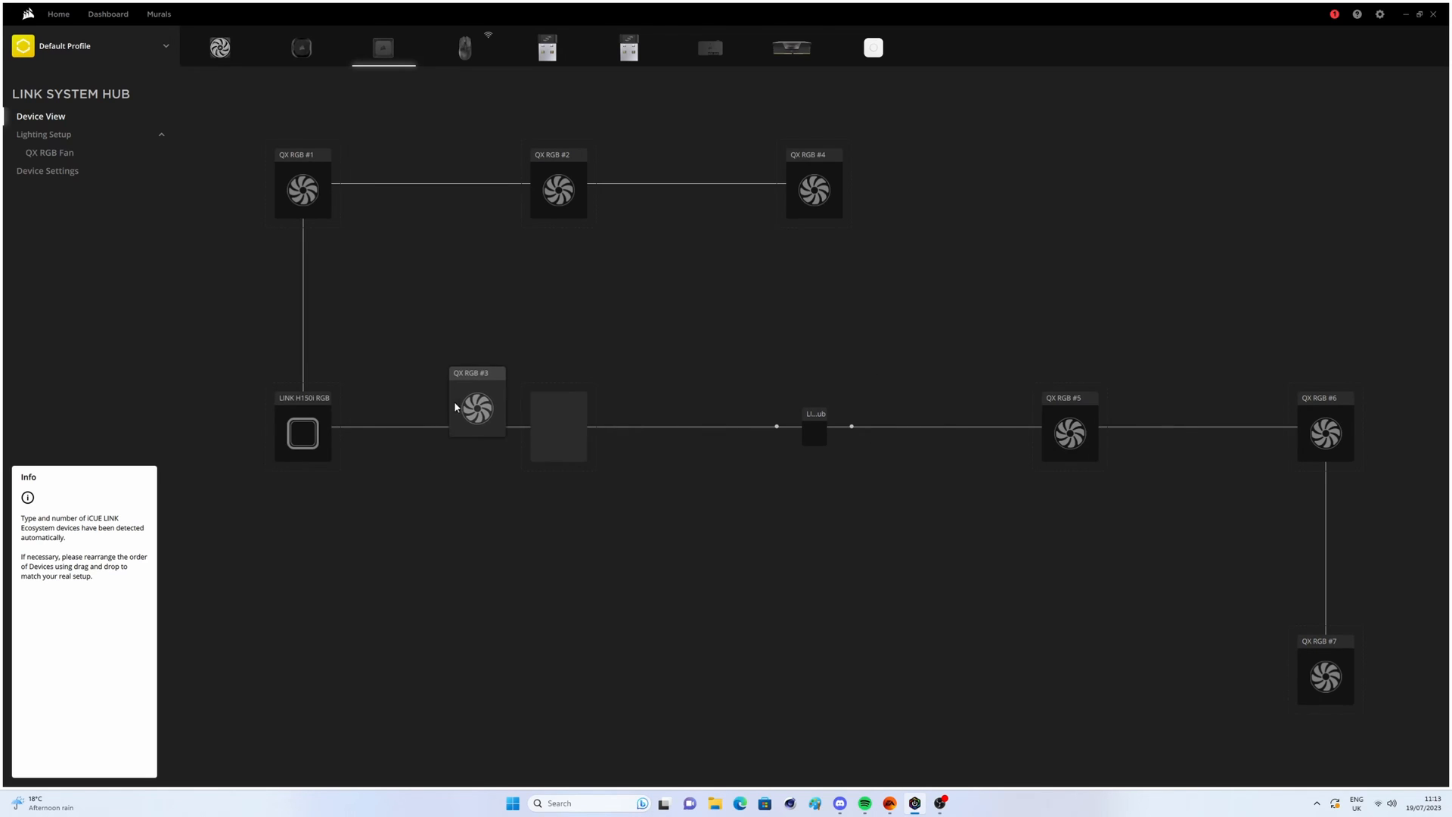
{"action": "left_click_drag", "start_coordinate": [477, 407], "coordinate": [288, 422]}
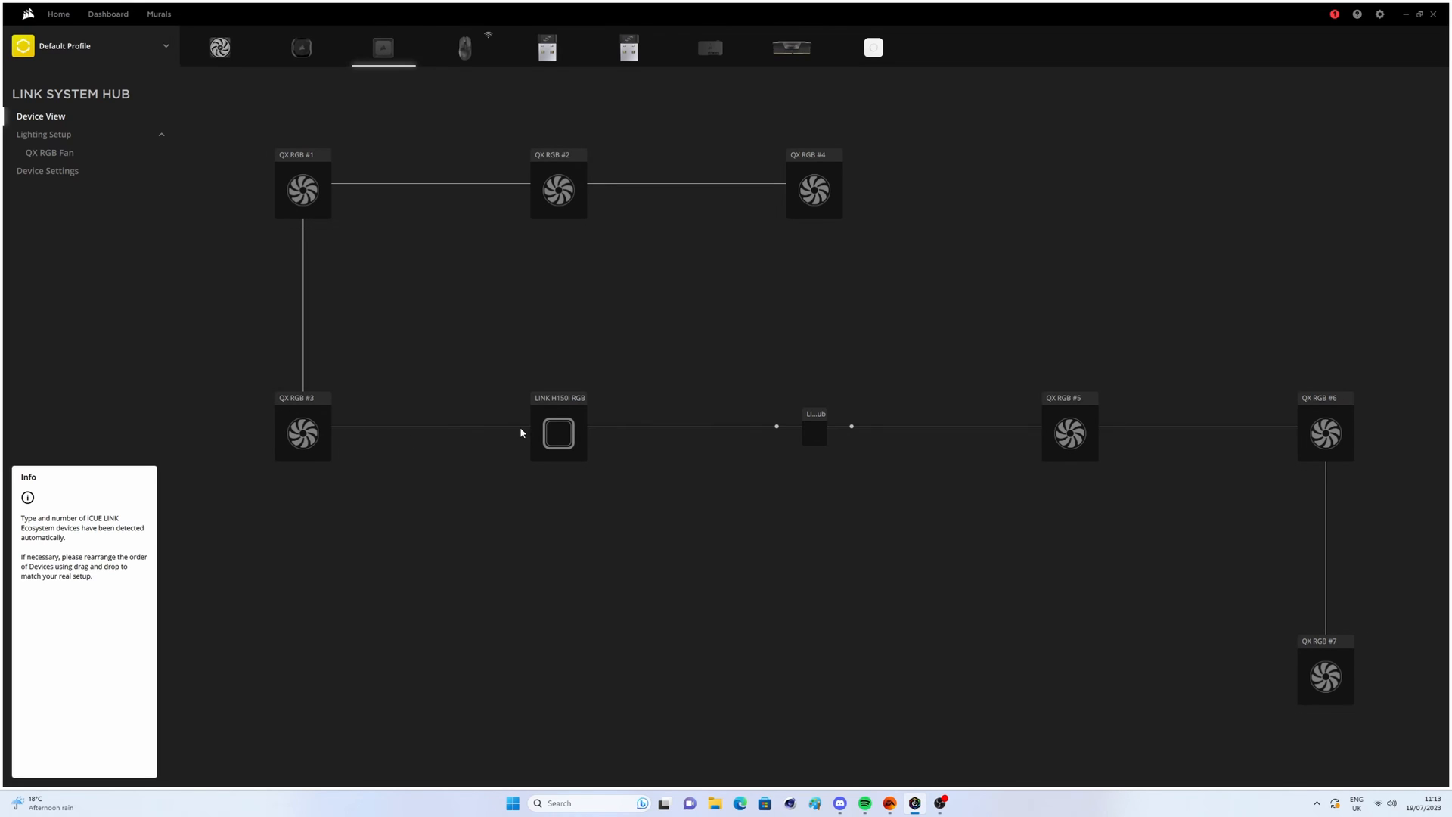
{"action": "left_click", "coordinate": [219, 47]}
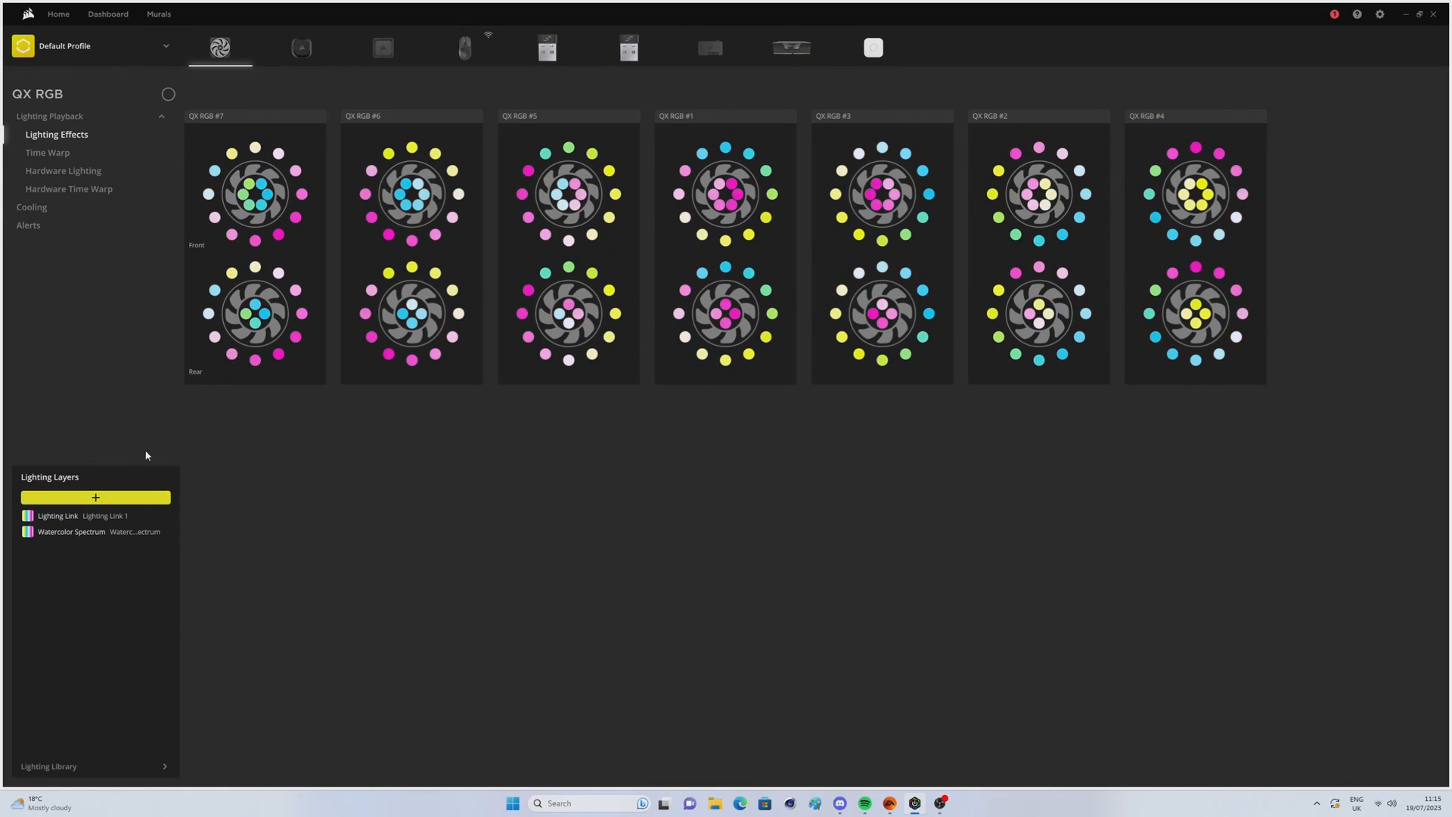
{"action": "mouse_move", "coordinate": [162, 531]}
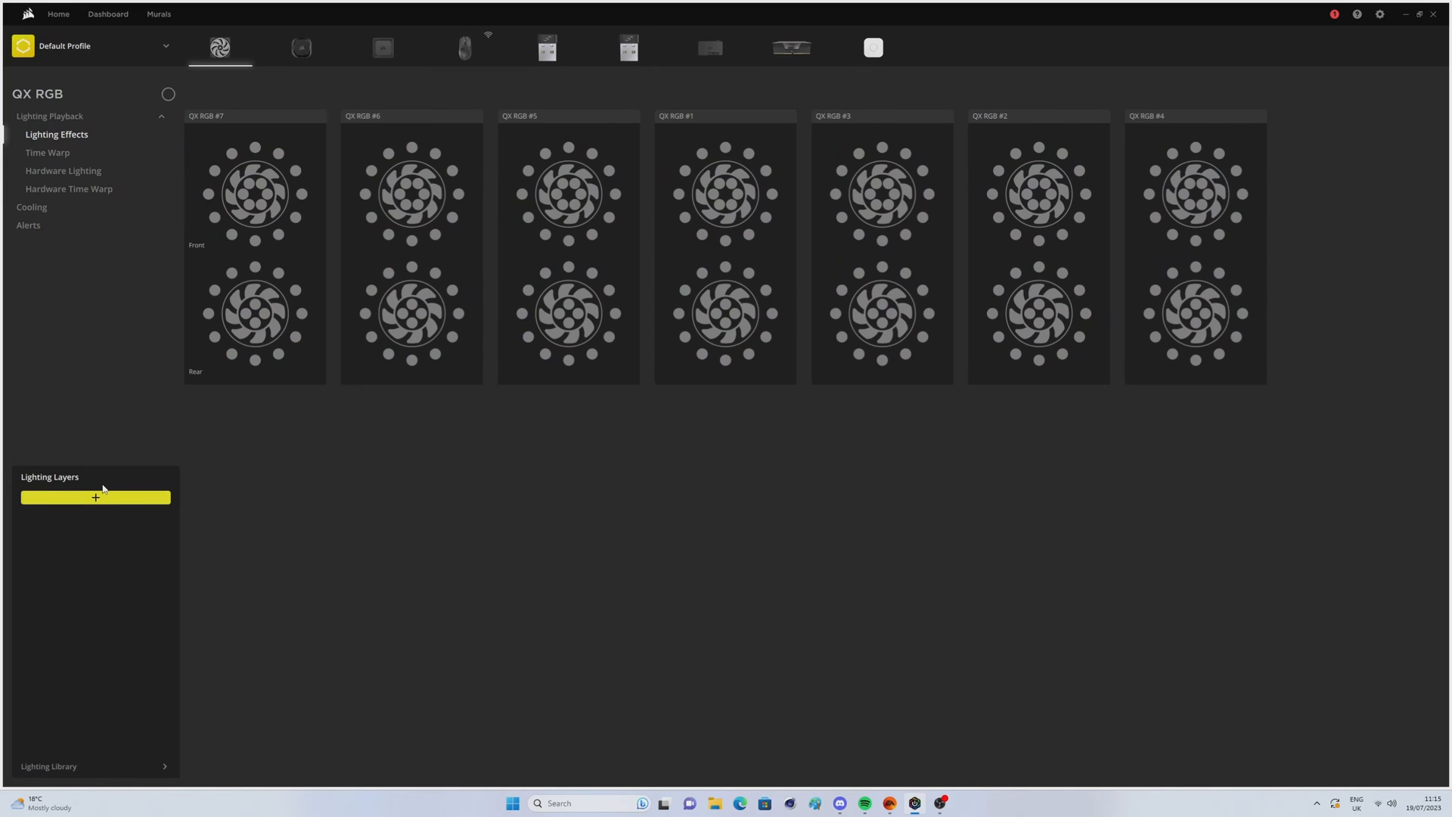
Add a Lighting Link Color Pulse layer for all seven fans, then move to the LINK H150i RGB cooler
{"action": "left_click", "coordinate": [96, 498]}
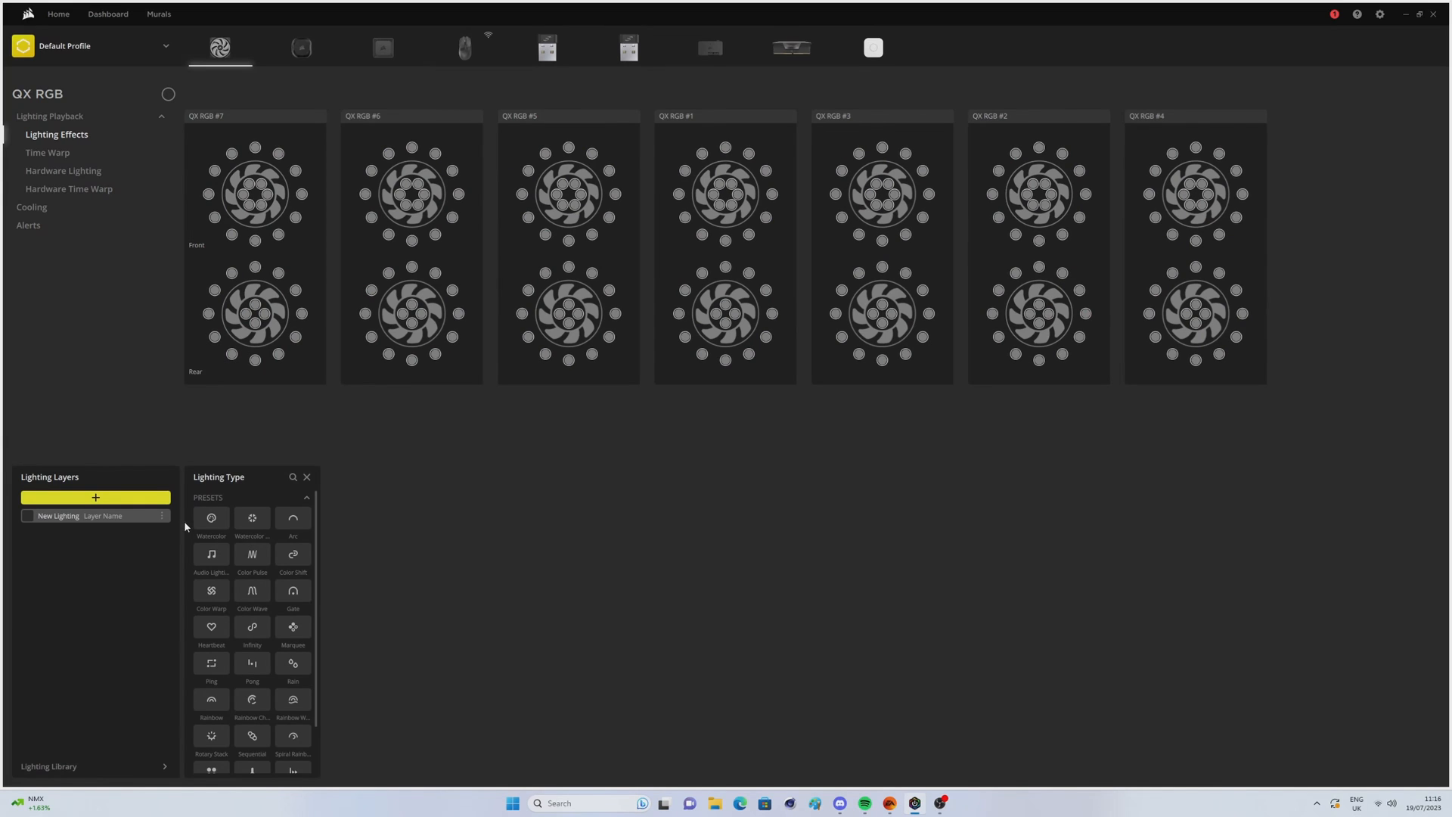
{"action": "scroll", "scroll_direction": "down", "scroll_amount": 3}
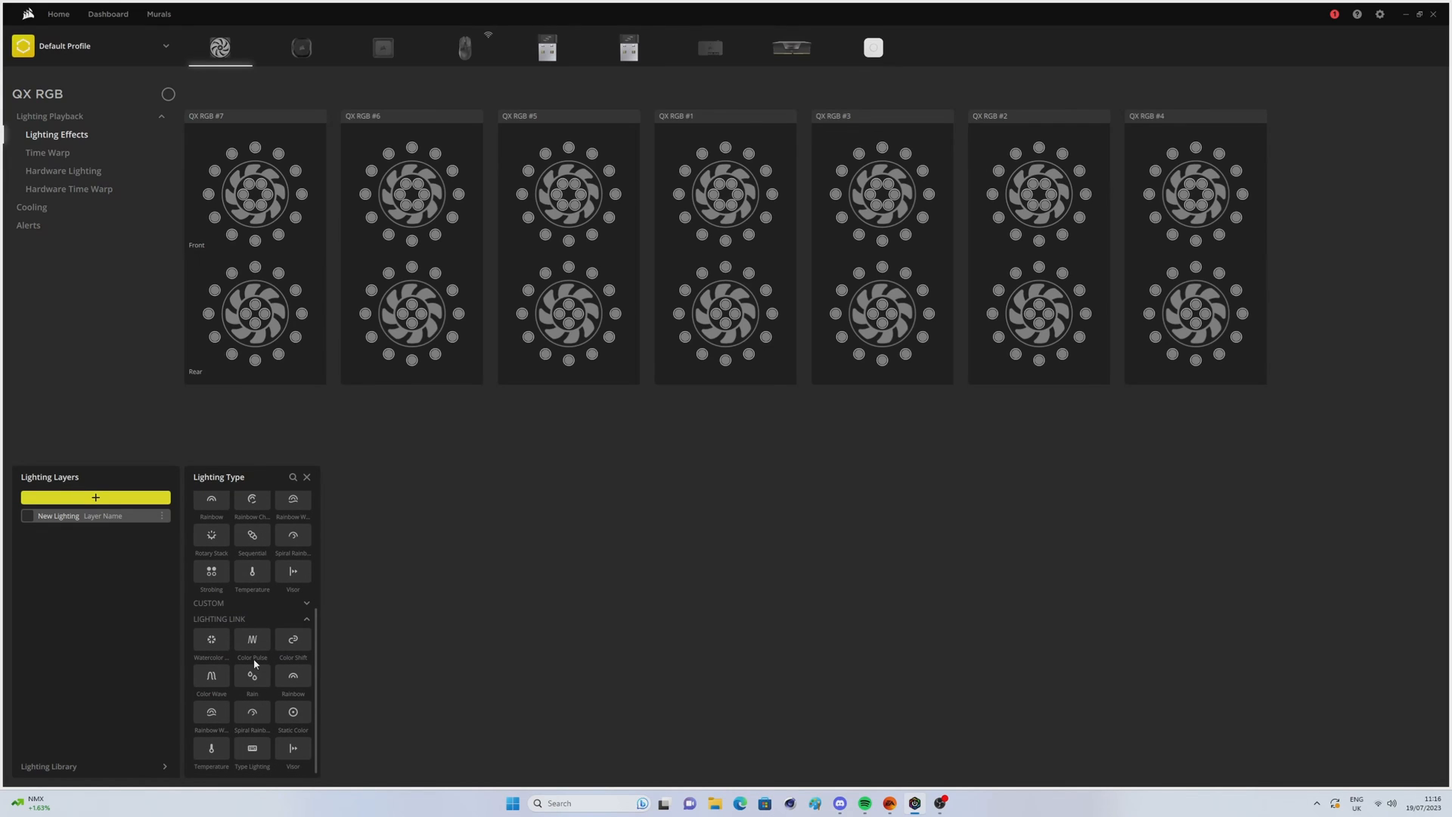
{"action": "left_click", "coordinate": [252, 638]}
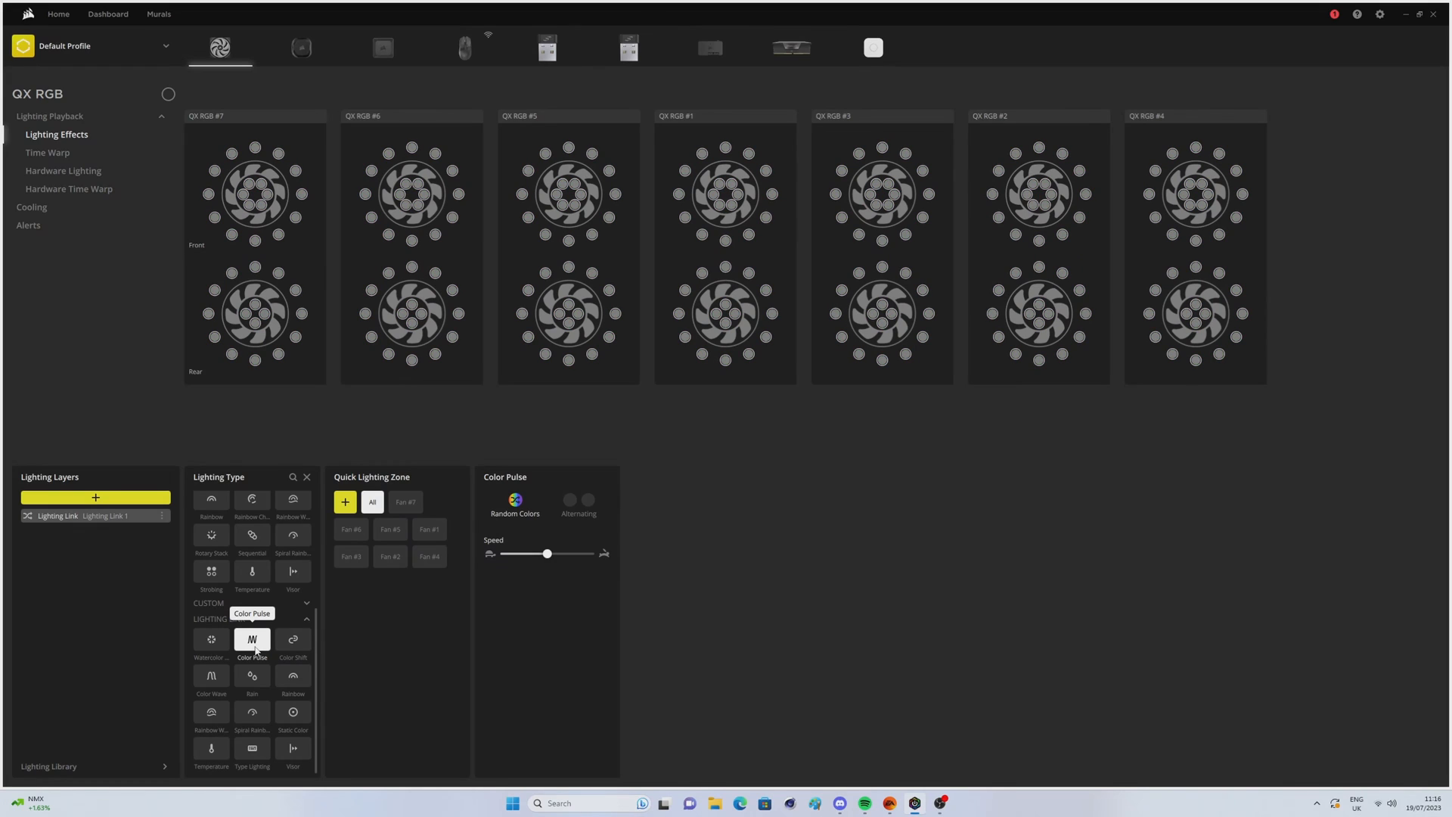
{"action": "left_click", "coordinate": [253, 638]}
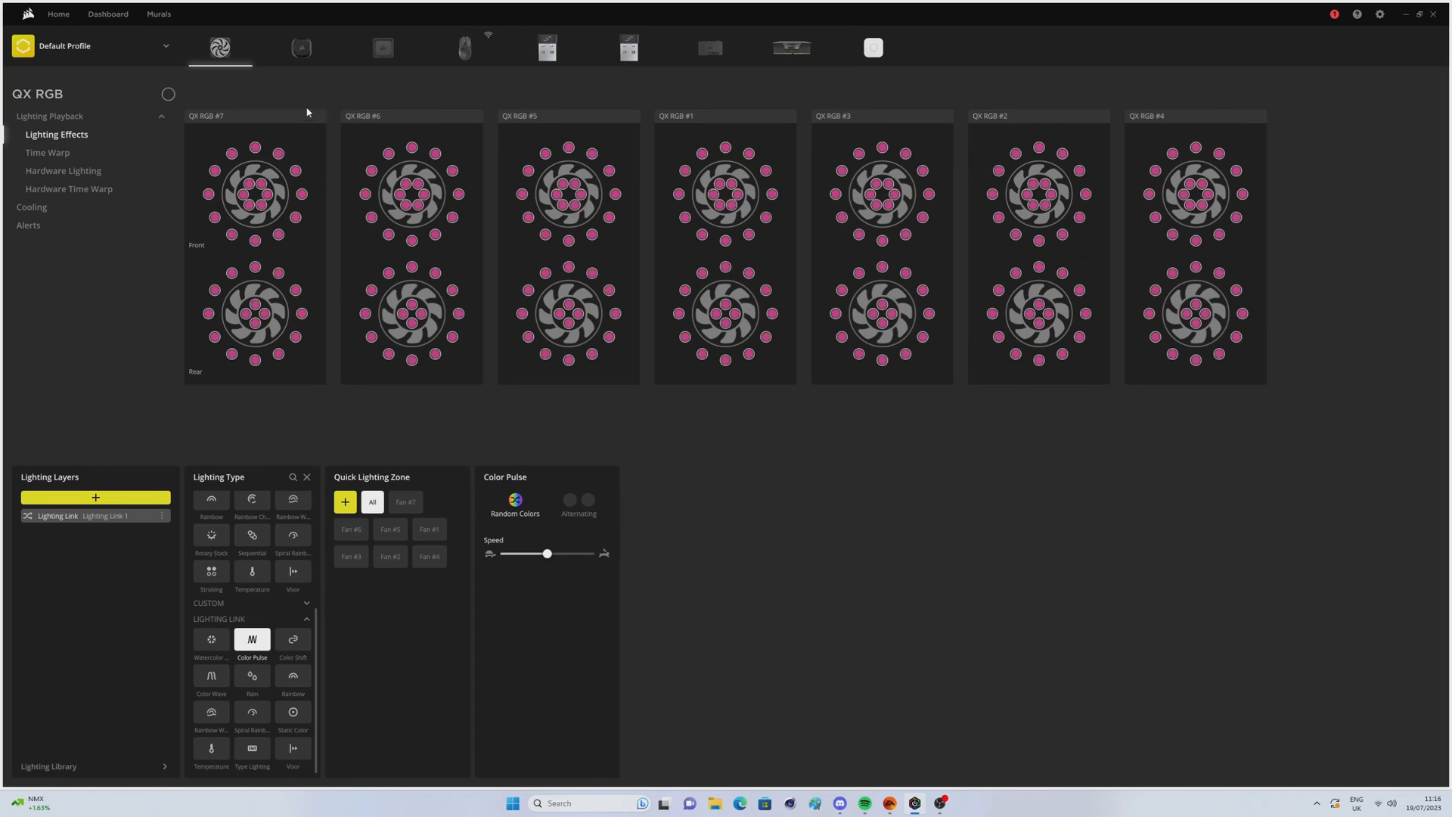
{"action": "left_click", "coordinate": [301, 47]}
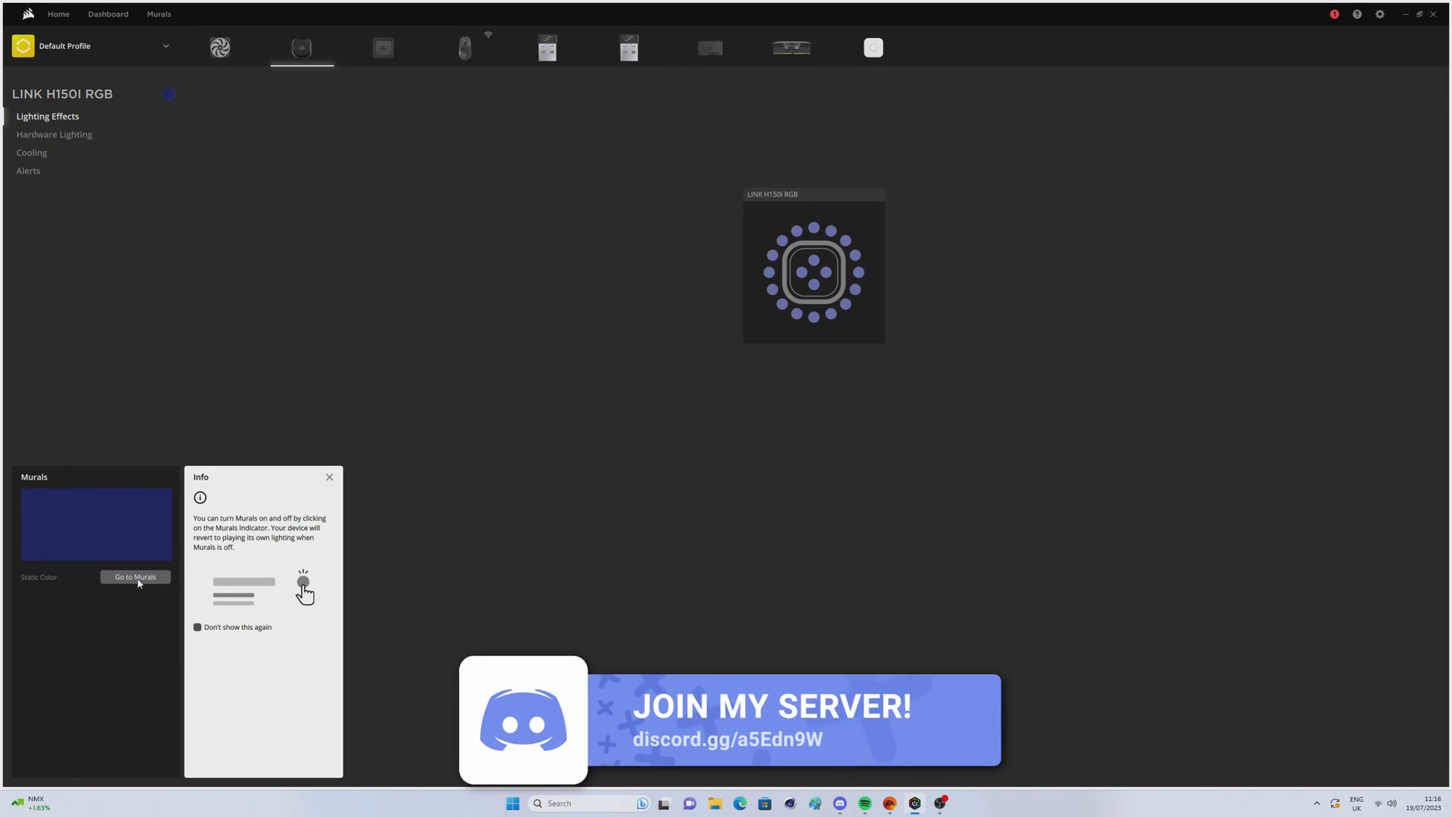
Review the Murals device list and return to the QX RGB lighting page
{"action": "left_click", "coordinate": [134, 576]}
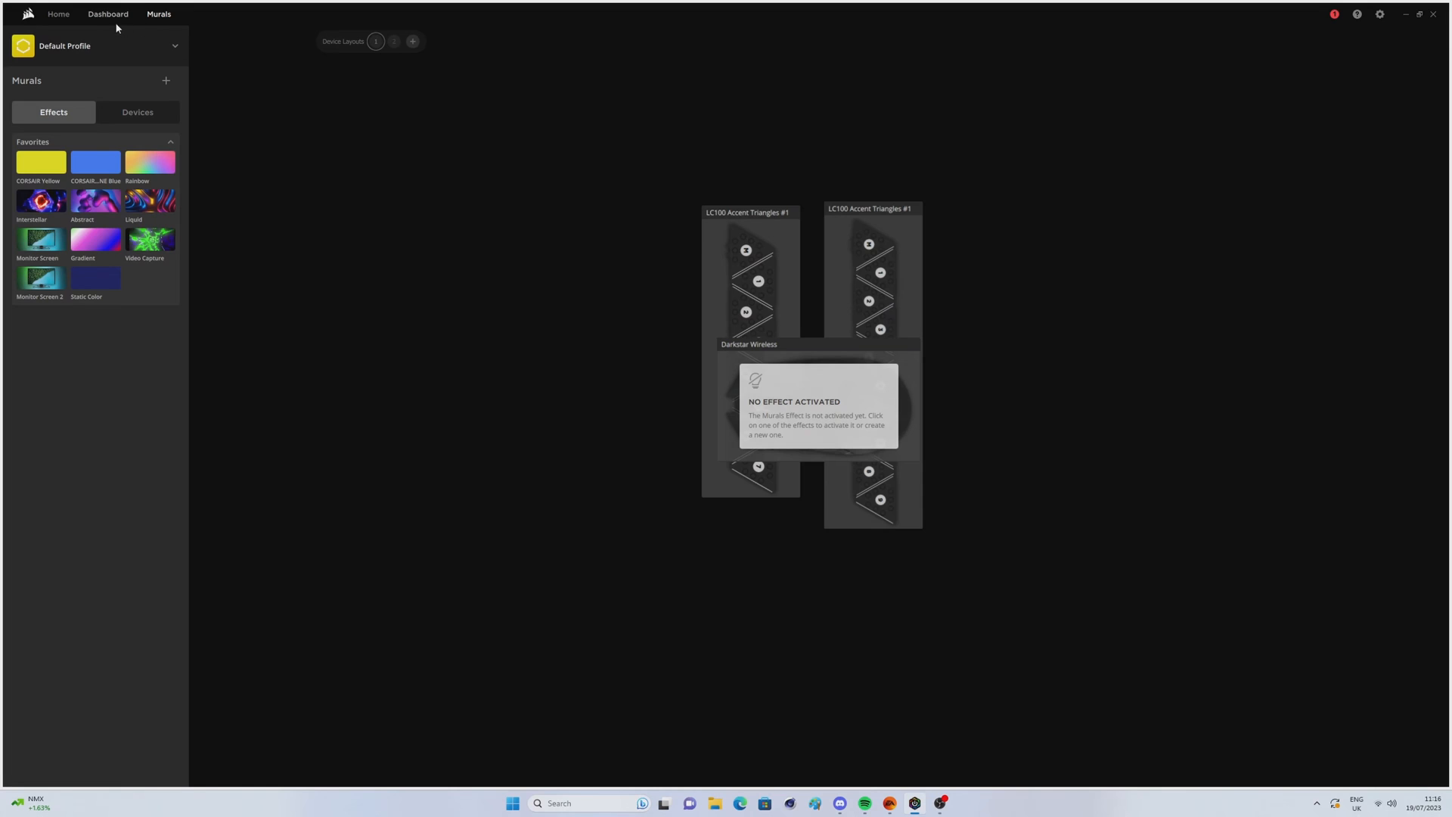
{"action": "left_click", "coordinate": [136, 112]}
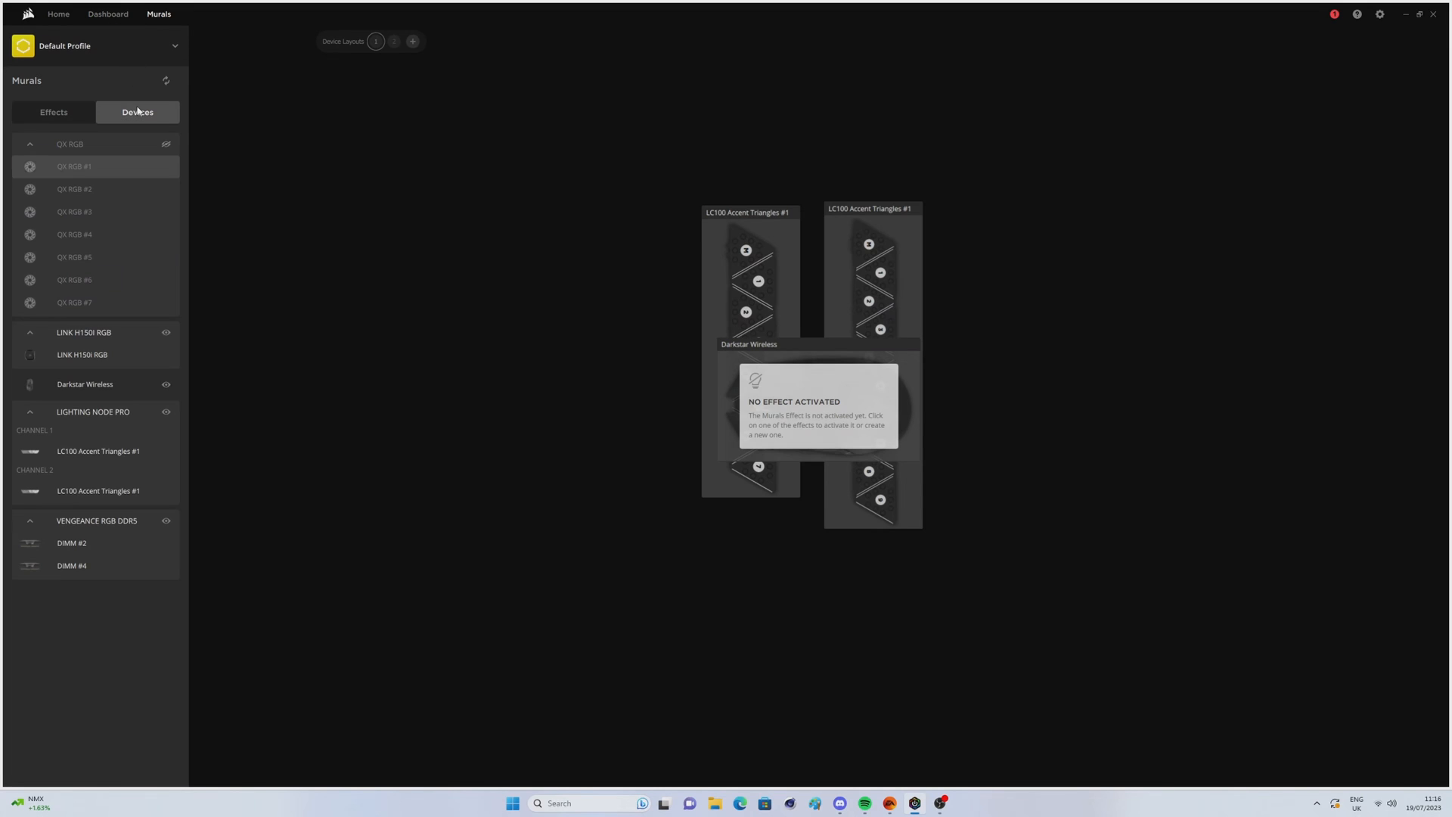
{"action": "mouse_move", "coordinate": [97, 32]}
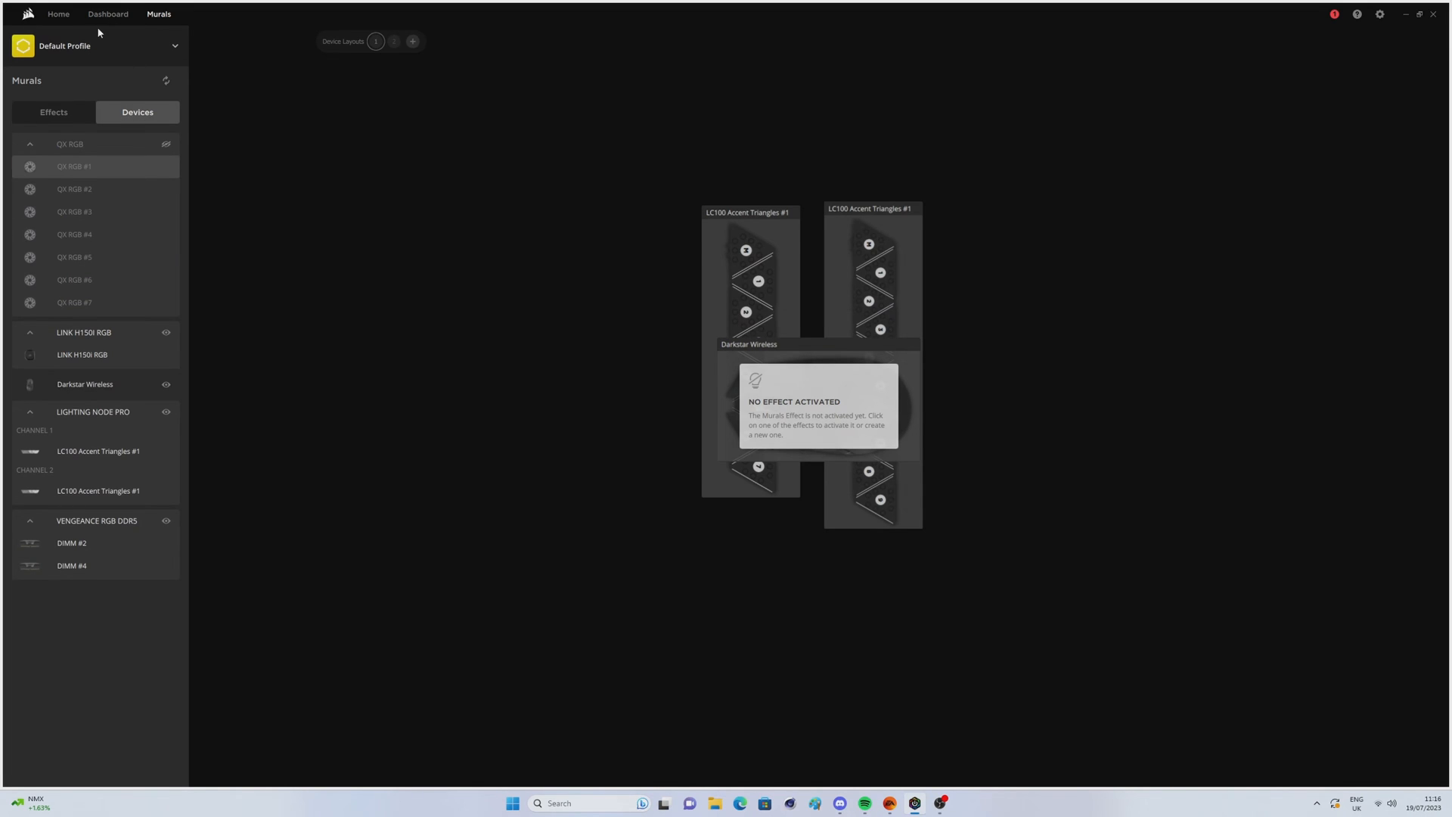
{"action": "left_click", "coordinate": [58, 14]}
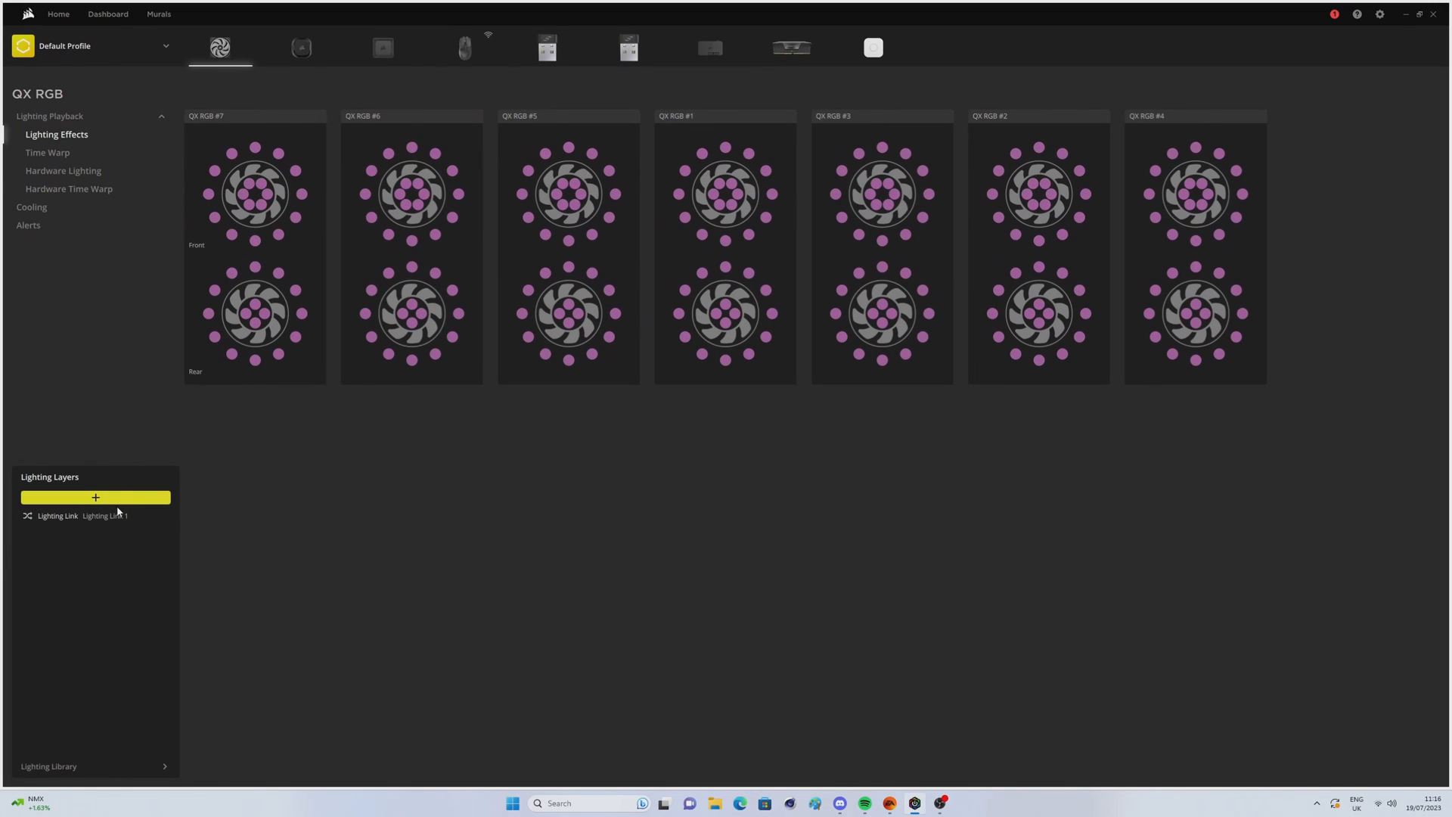
Add Static Color layers giving Fan #6 green and Fan #5 yellow via Quick Lighting Zone
{"action": "left_click", "coordinate": [95, 498]}
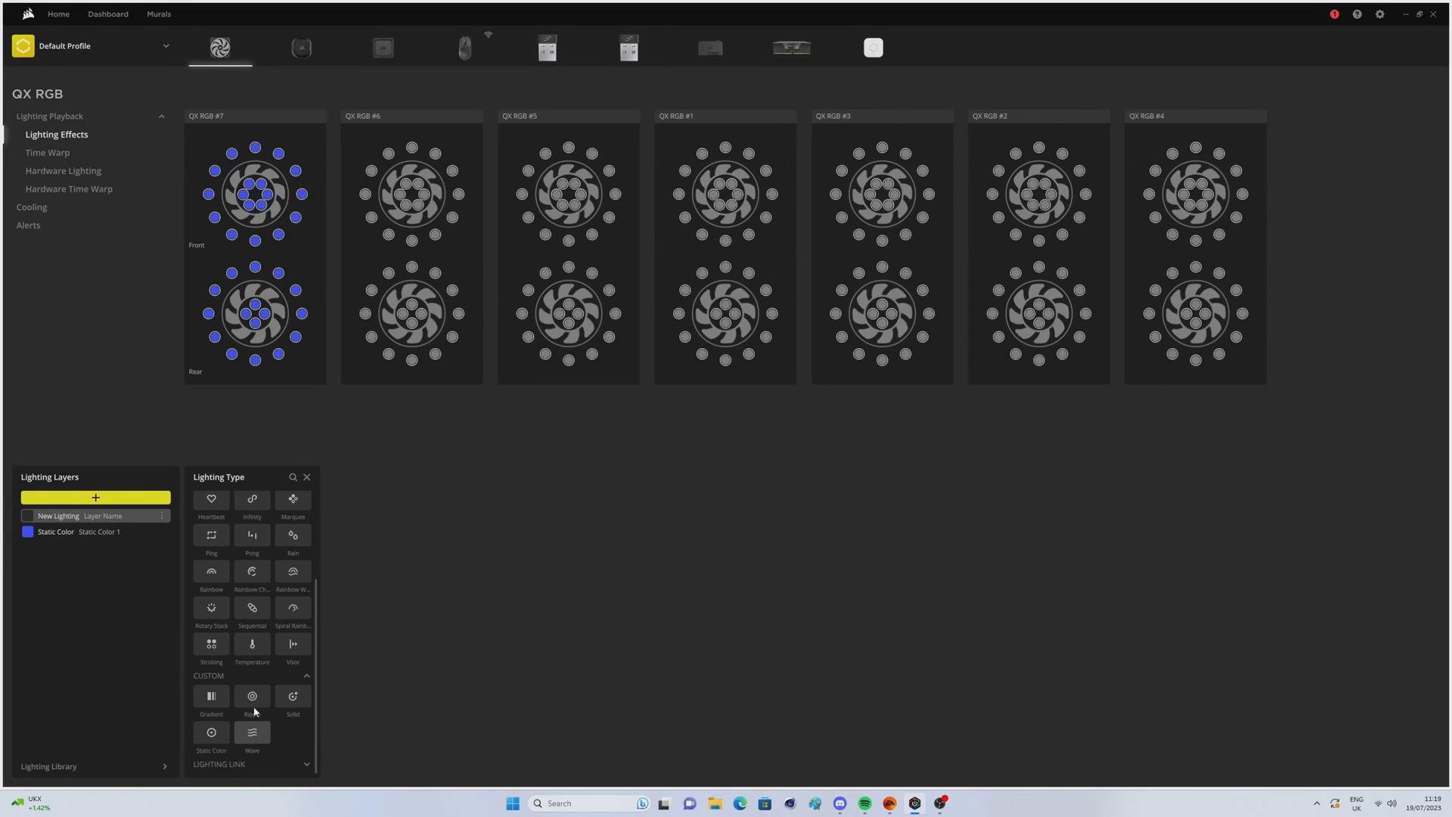
{"action": "left_click", "coordinate": [210, 696]}
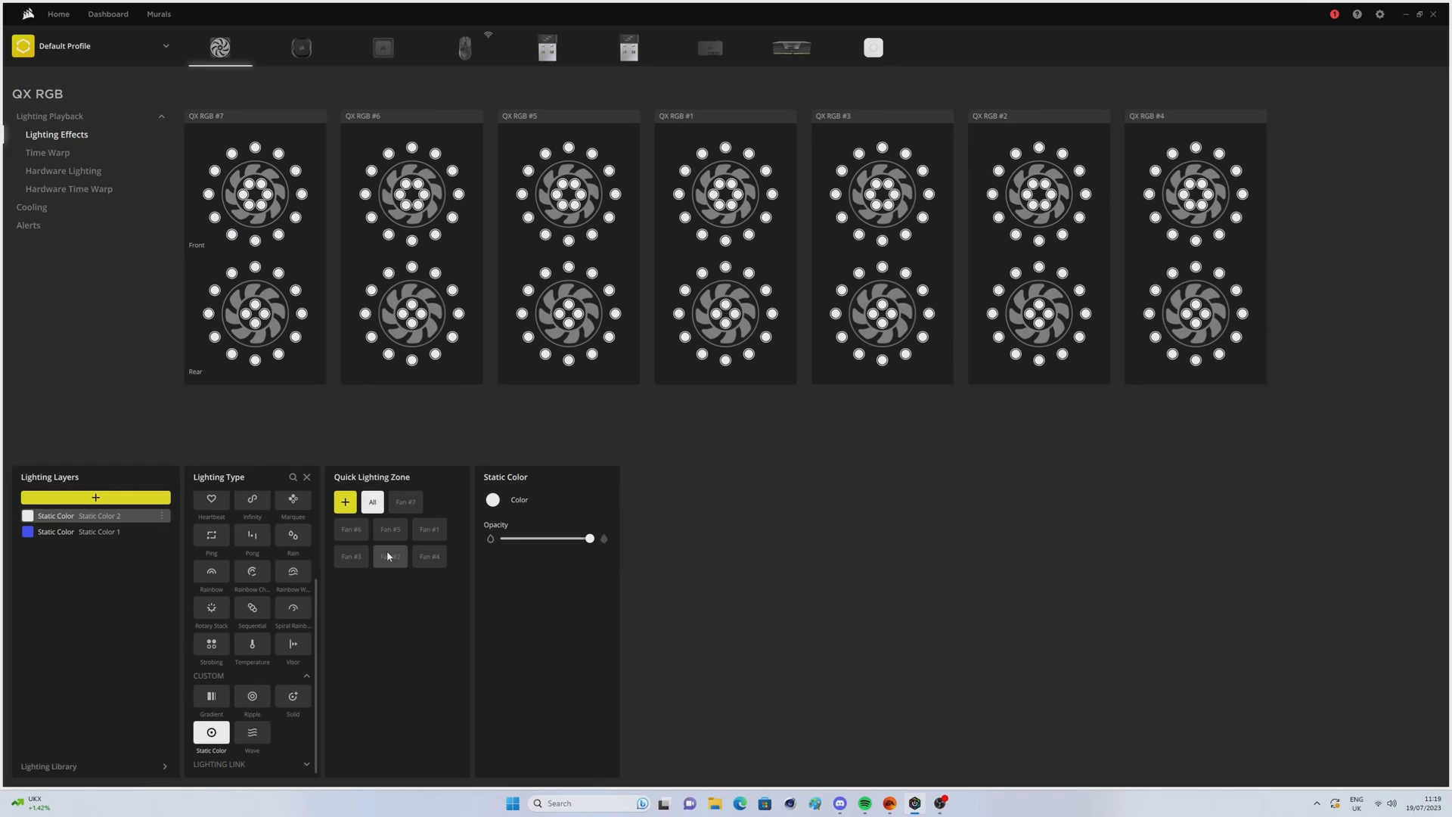
{"action": "left_click", "coordinate": [493, 499]}
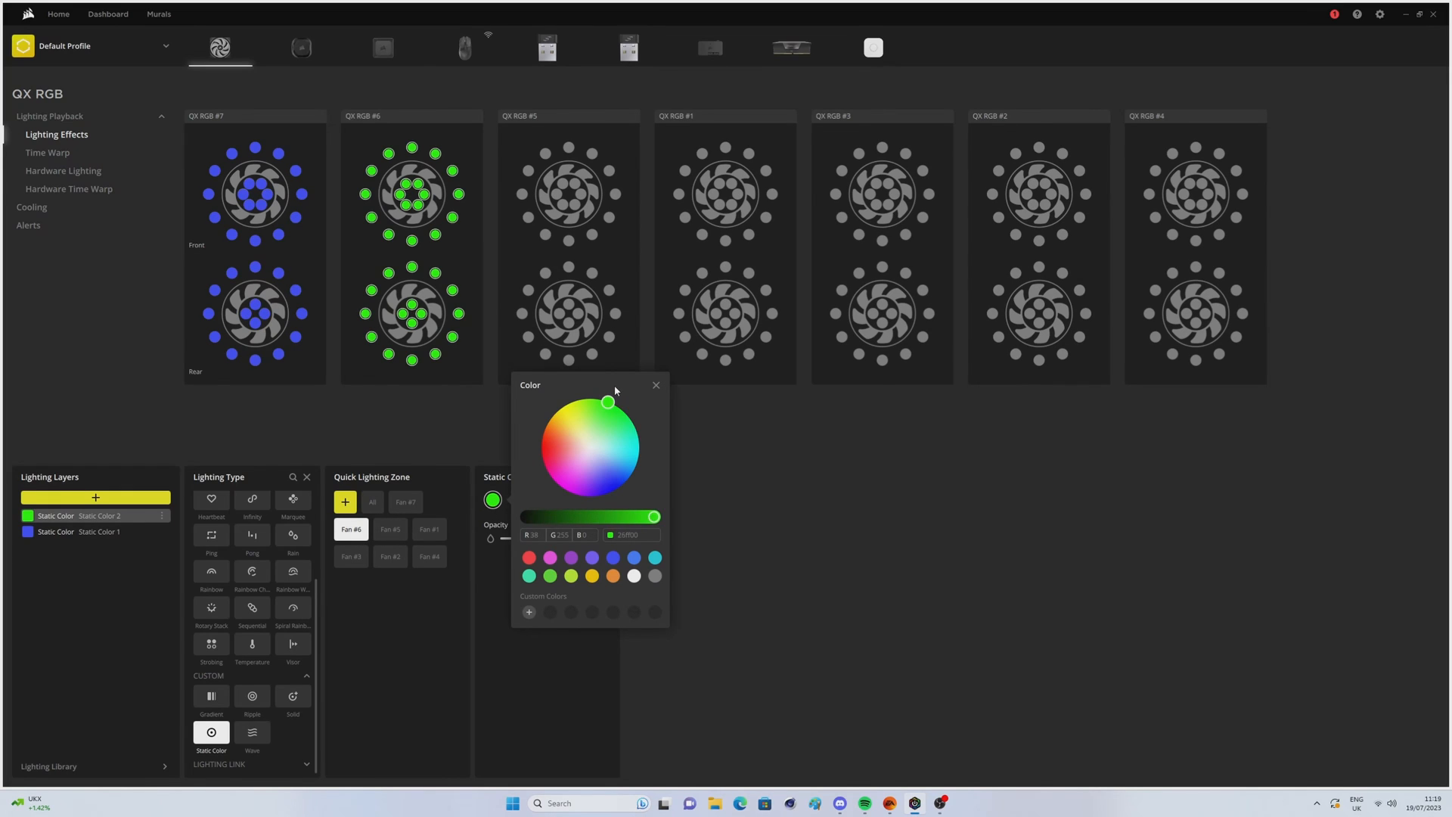
{"action": "left_click", "coordinate": [94, 497]}
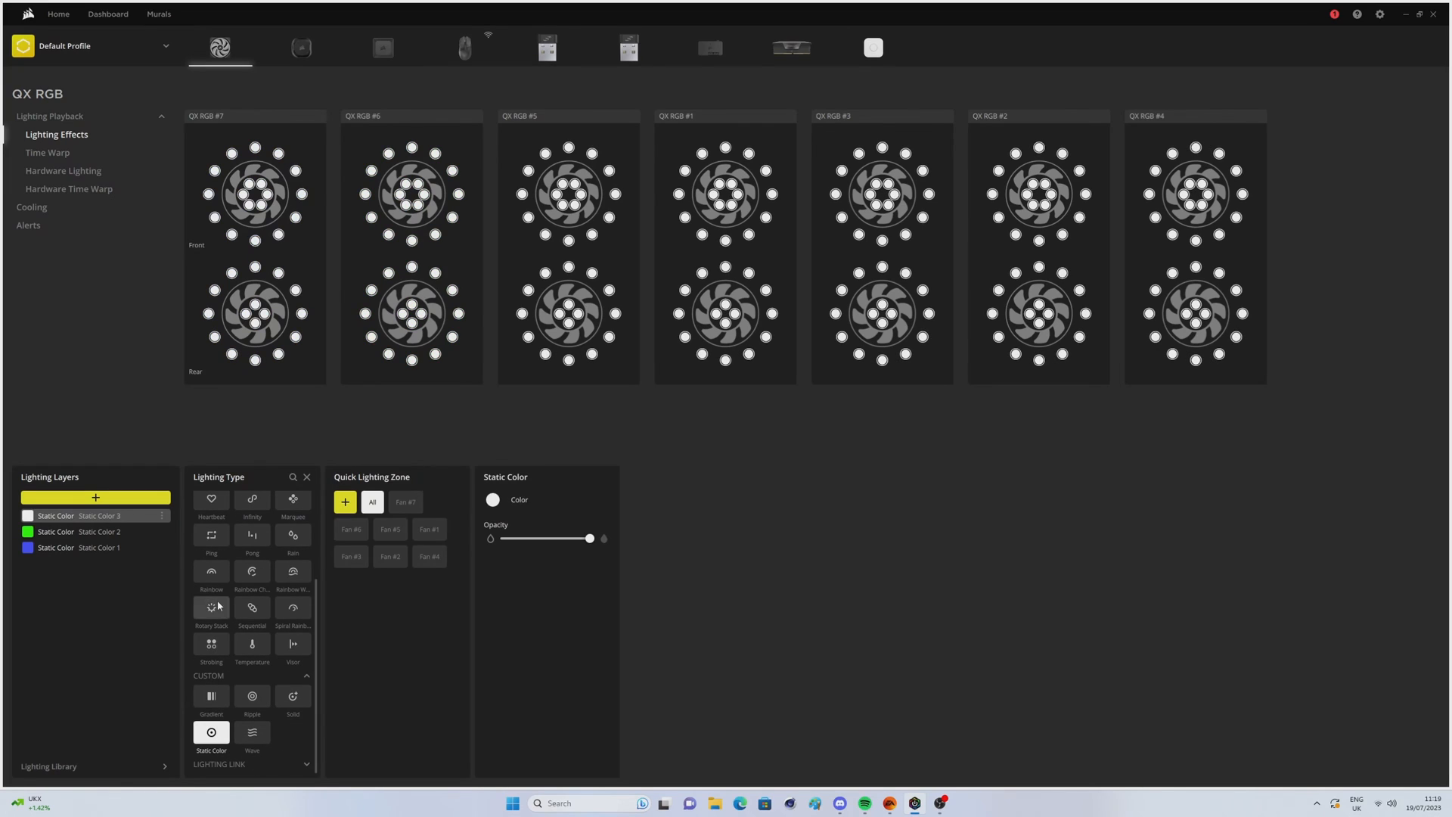
{"action": "left_click", "coordinate": [391, 529]}
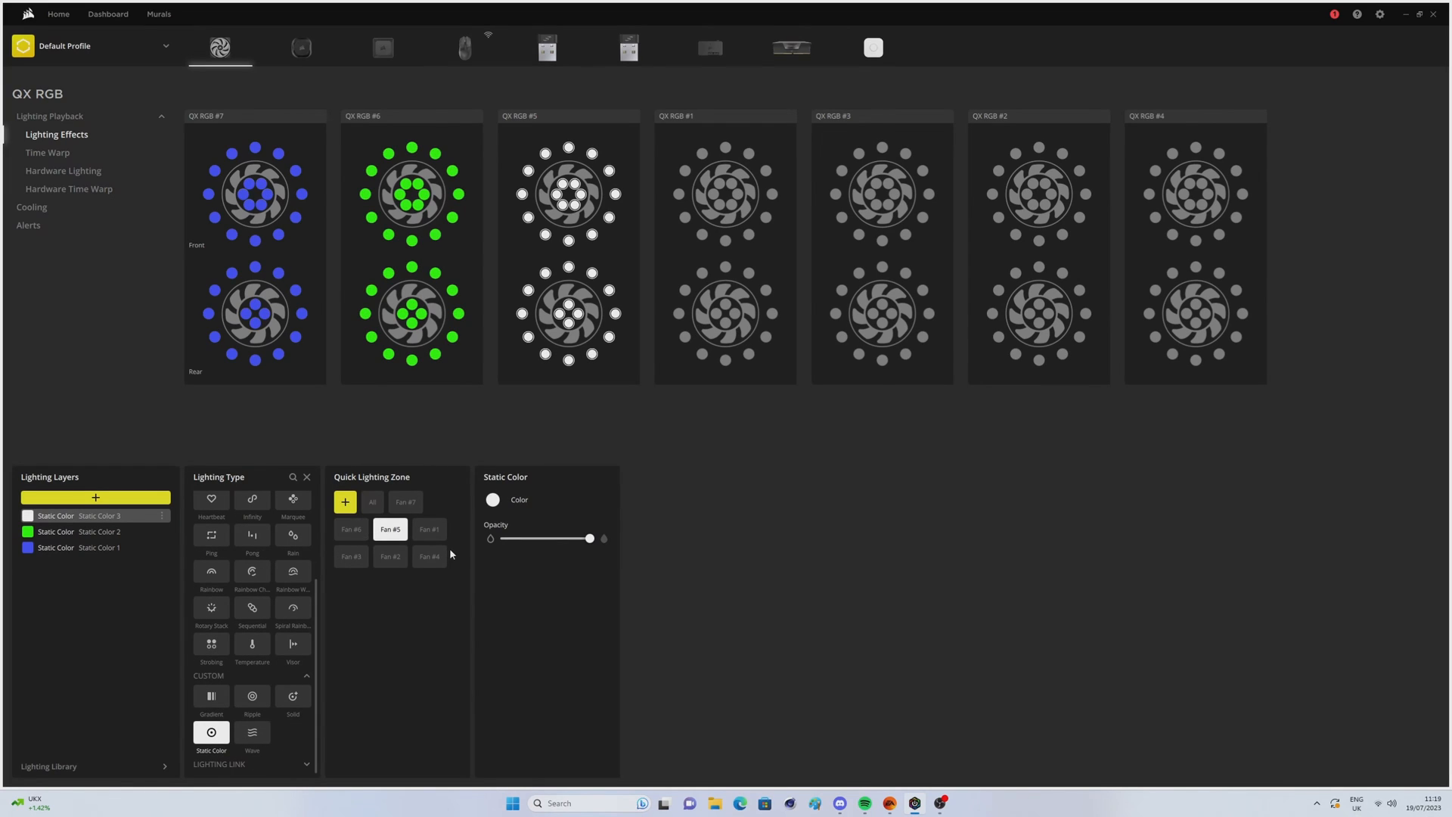
{"action": "left_click", "coordinate": [493, 499]}
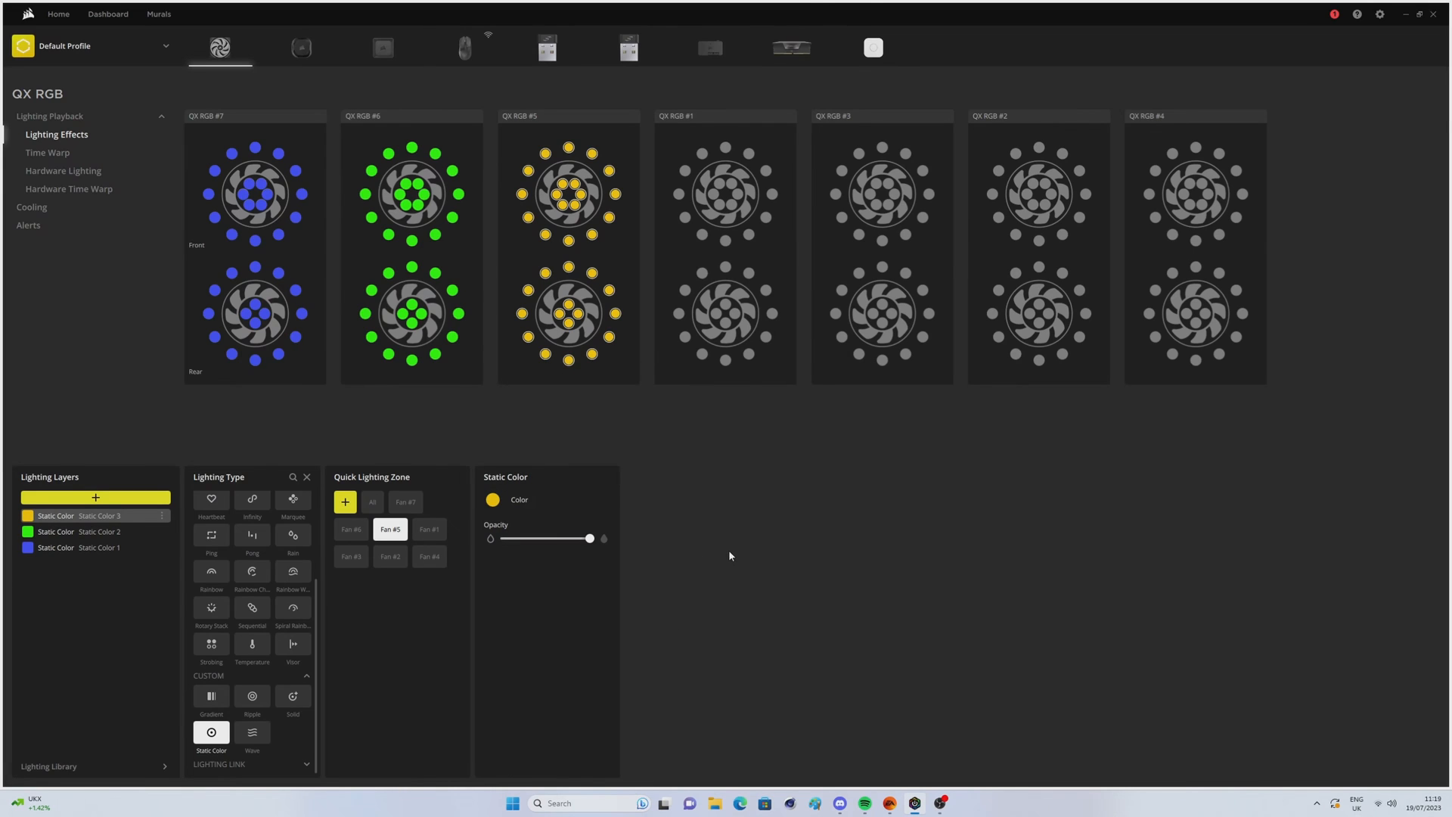
{"action": "left_click", "coordinate": [31, 207]}
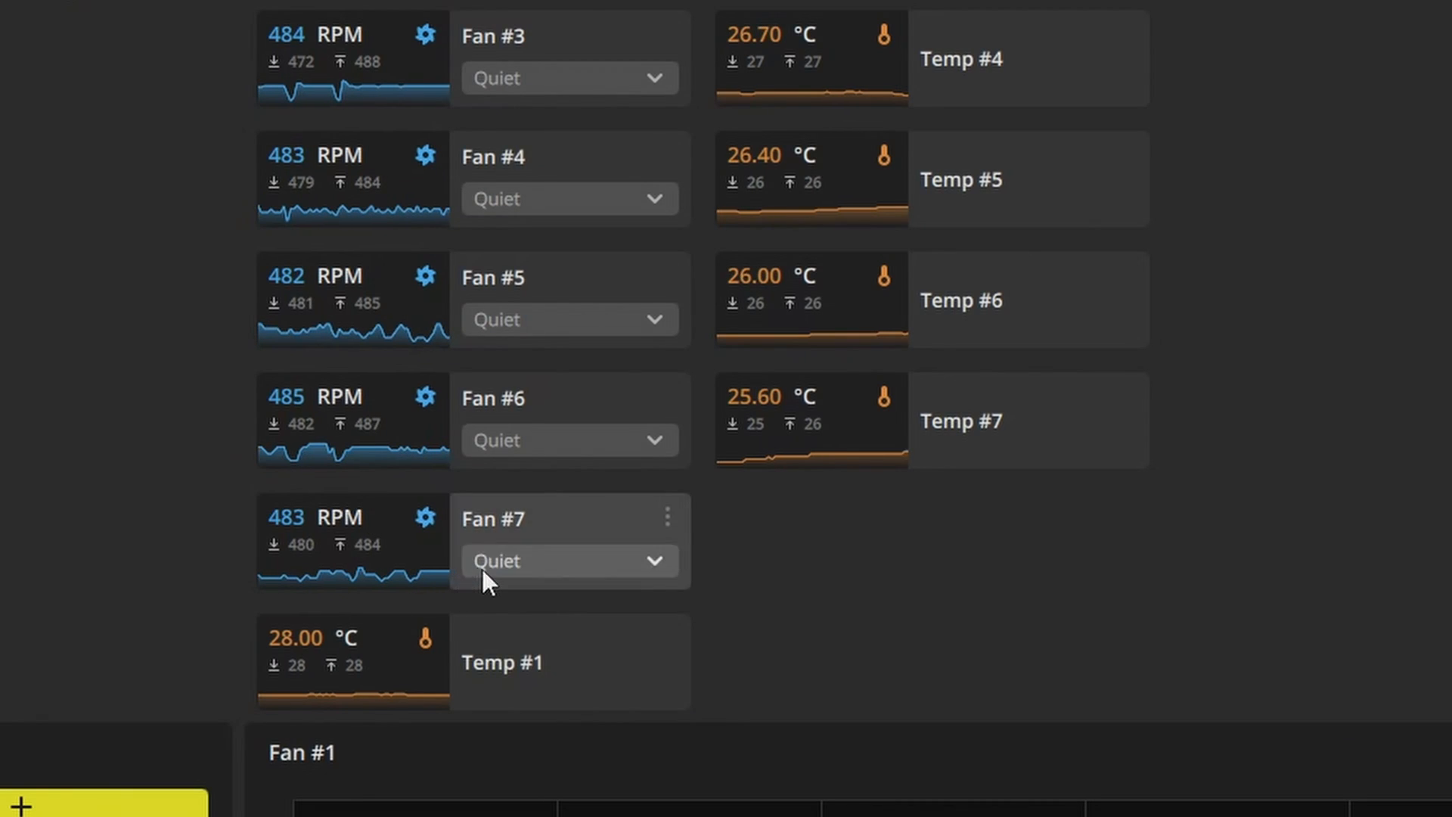
Set Fan #7's cooling preset to Extreme, leaving Fans #3–#6 on Quiet
{"action": "left_click", "coordinate": [569, 560]}
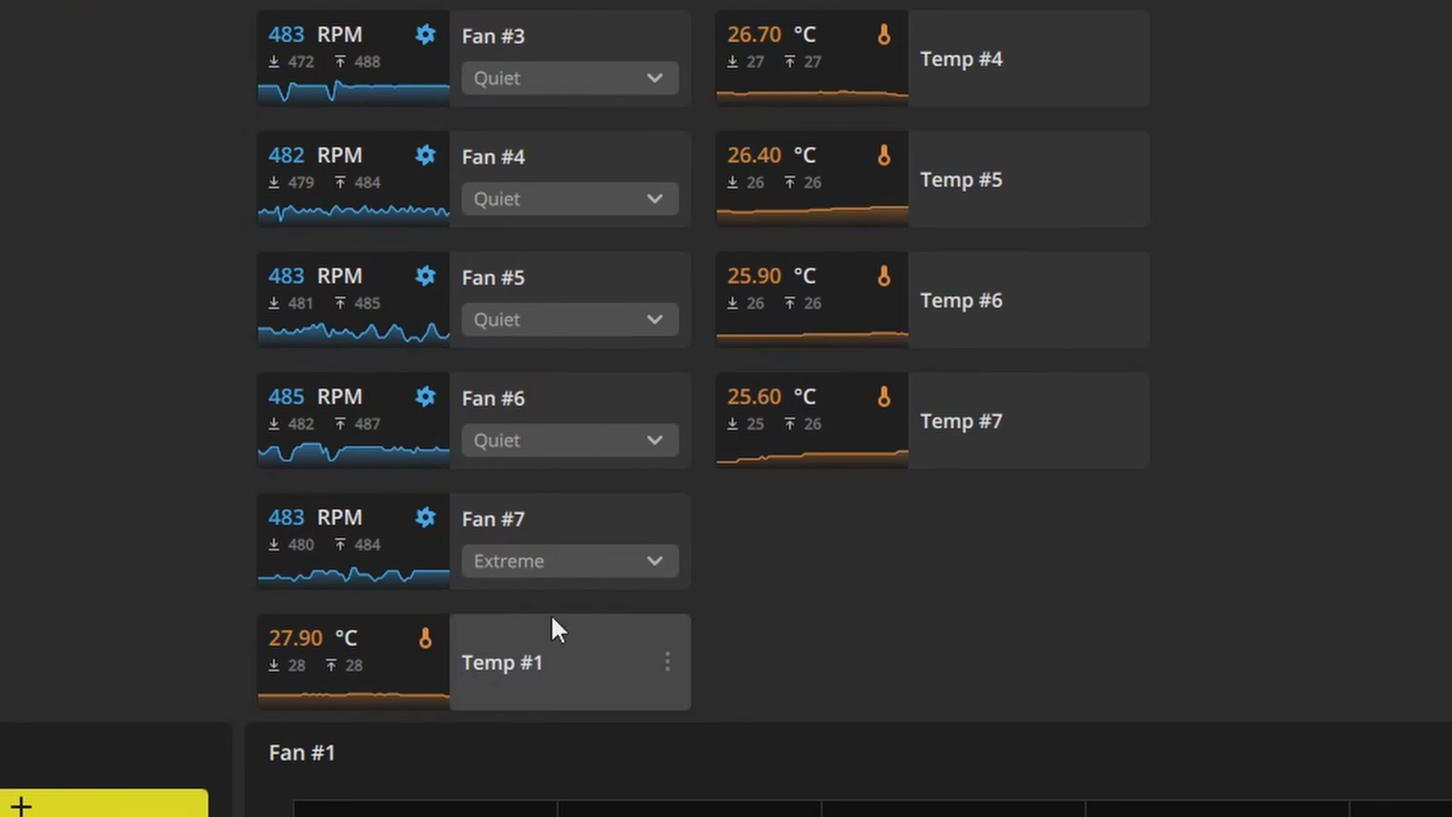